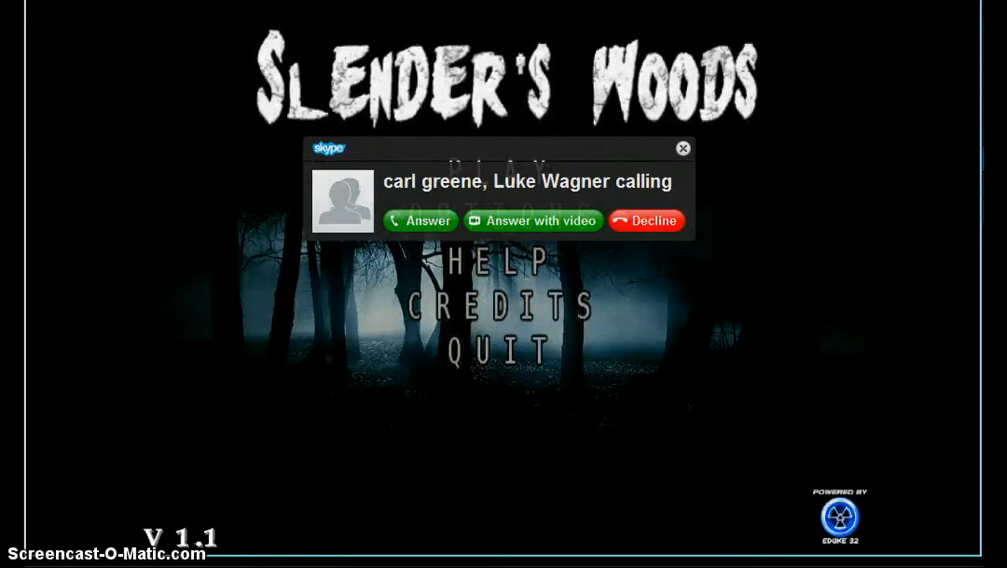
Start a new game from the title screen's PLAY option.
{"action": "left_click", "coordinate": [16, 560]}
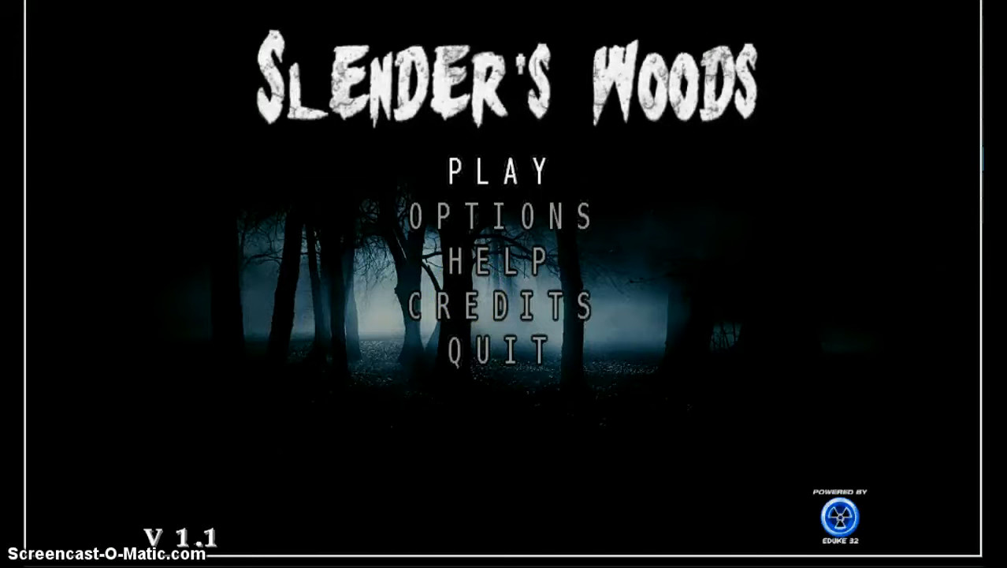
{"action": "left_click", "coordinate": [501, 168]}
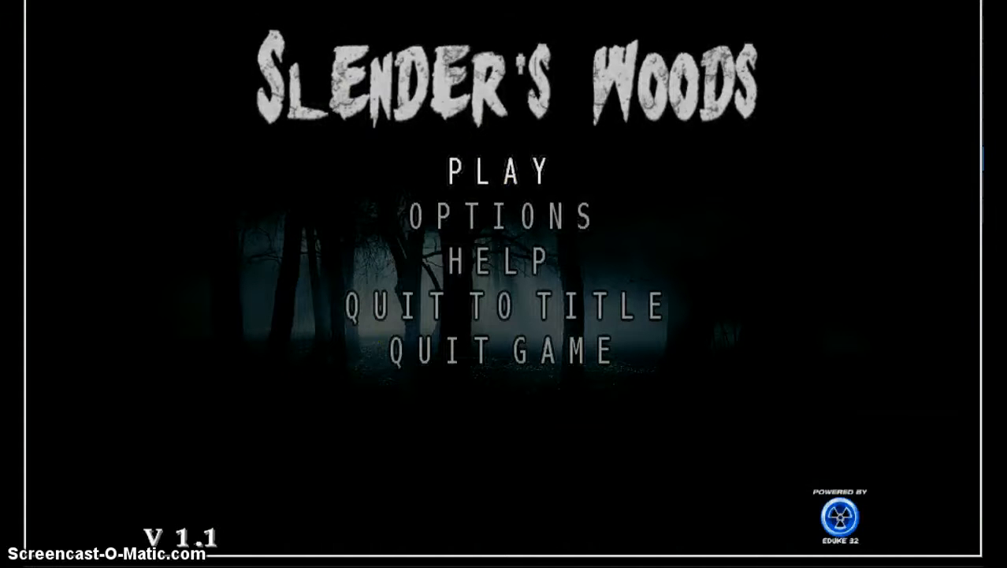
Decline abandoning the current game at the prompt and go to OPTIONS instead.
{"action": "left_click", "coordinate": [501, 305]}
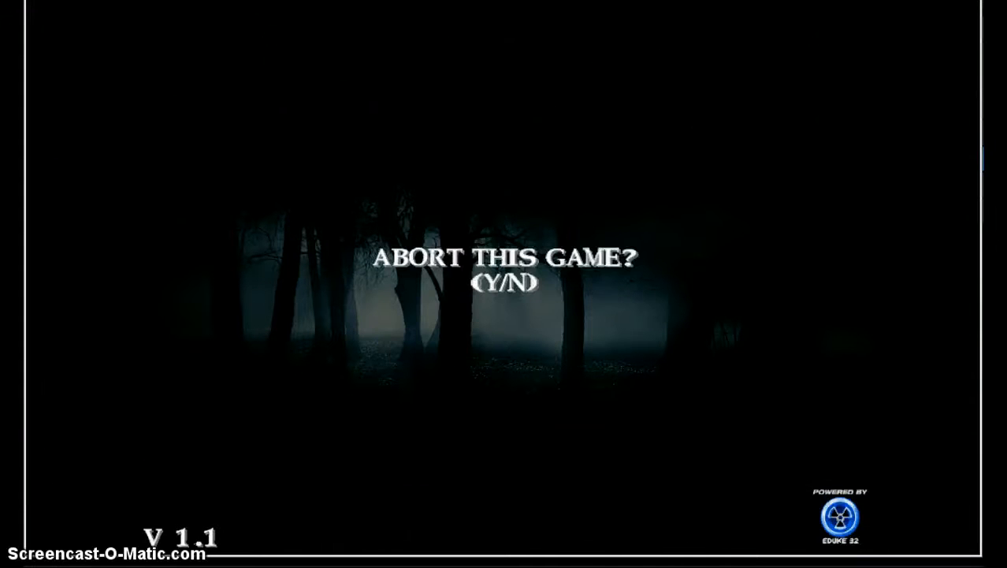
{"action": "key", "text": "y"}
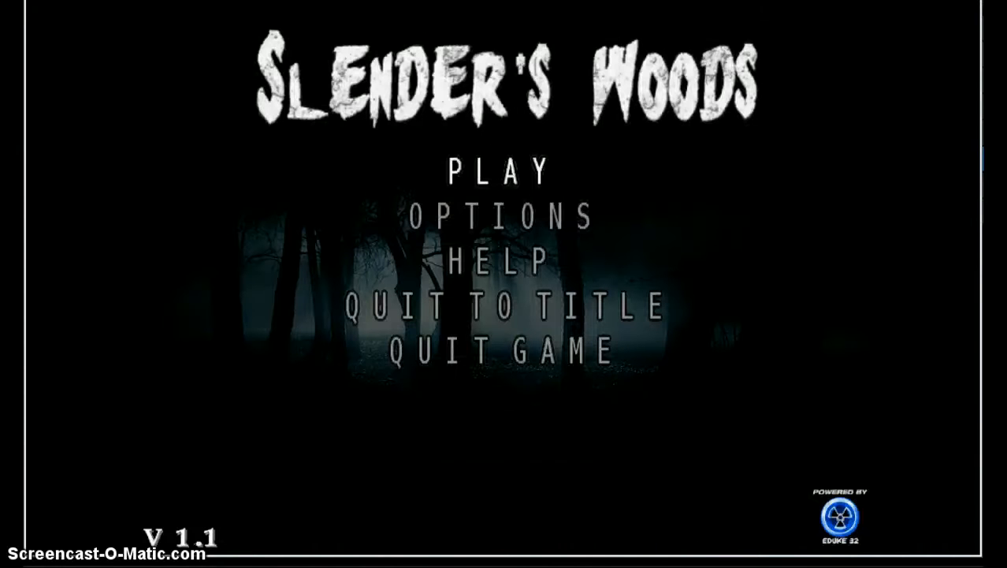
{"action": "left_click", "coordinate": [502, 214]}
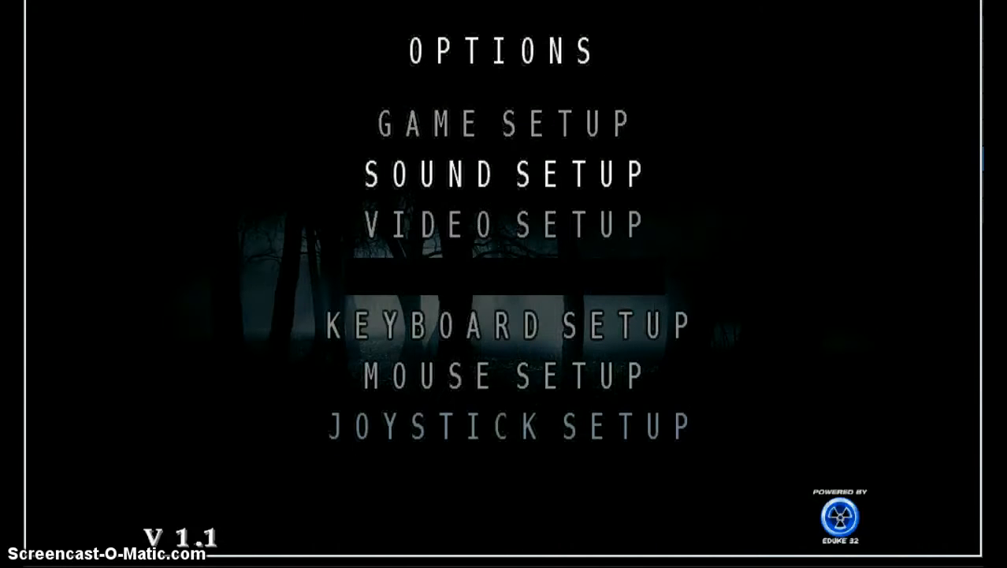
Review the MOUSE SETUP bindings and GAME SETUP settings, then return to OPTIONS.
{"action": "left_click", "coordinate": [506, 325]}
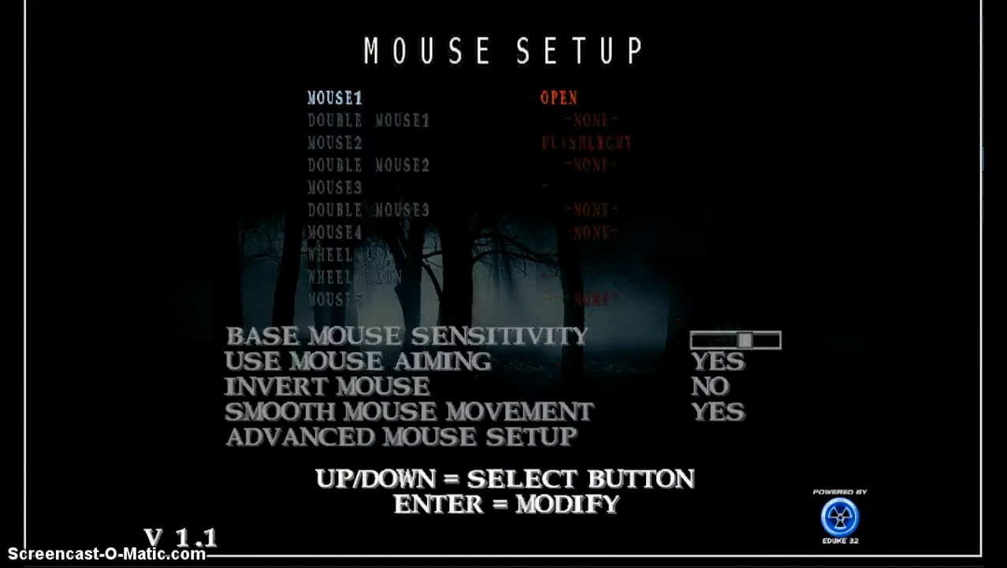
{"action": "key", "text": "Down"}
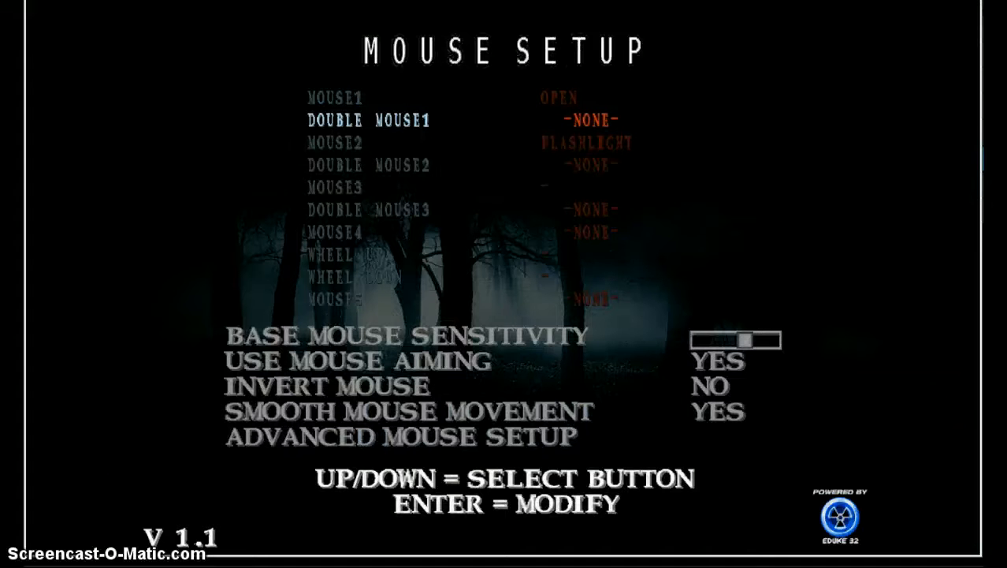
{"action": "key", "text": "down"}
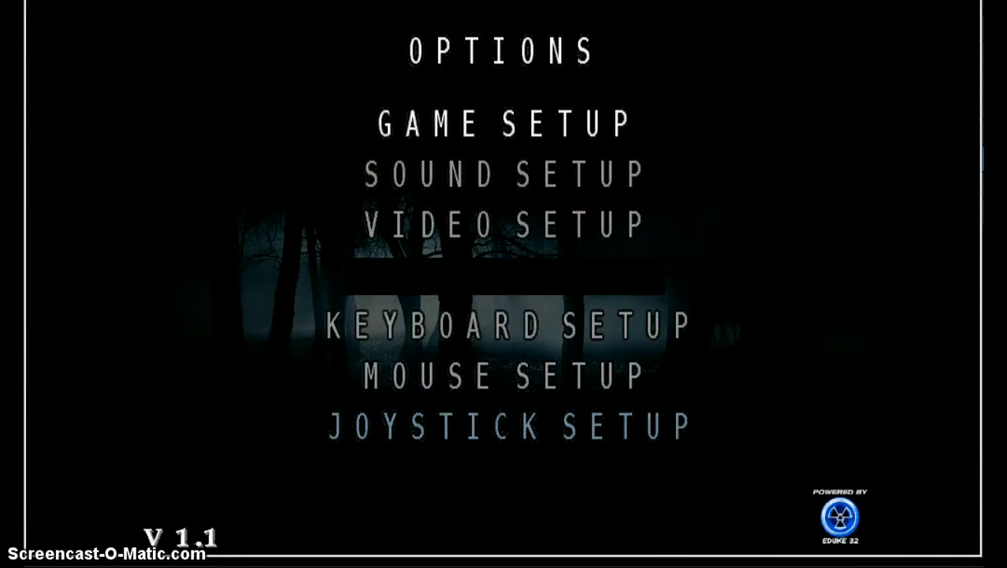
{"action": "left_click", "coordinate": [507, 325]}
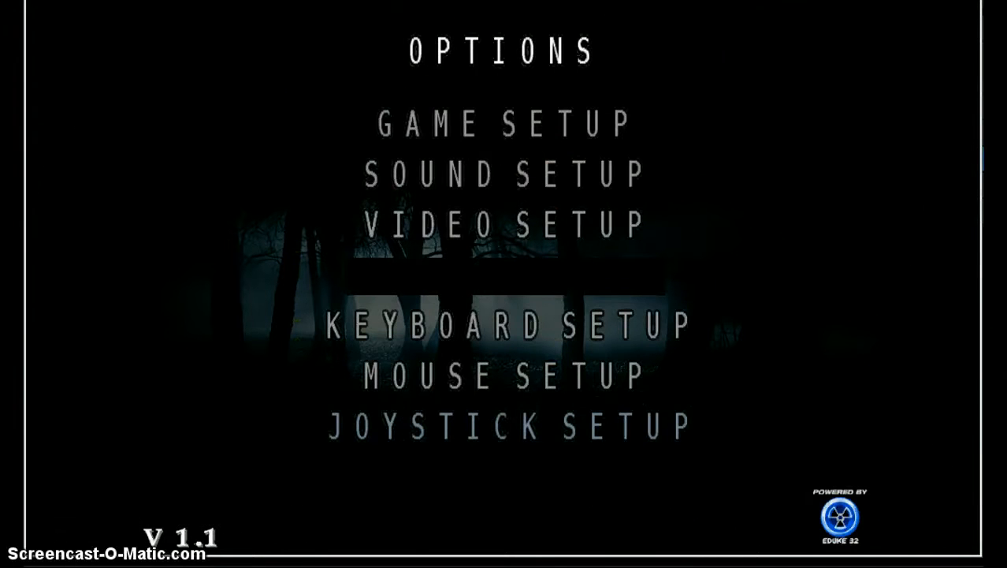
{"action": "left_click", "coordinate": [502, 123]}
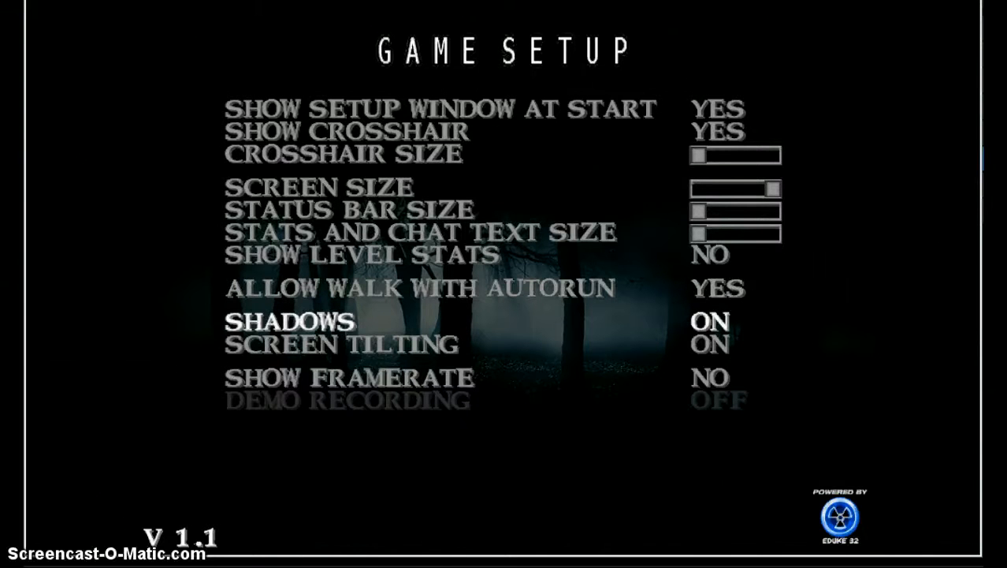
{"action": "key", "text": "Down"}
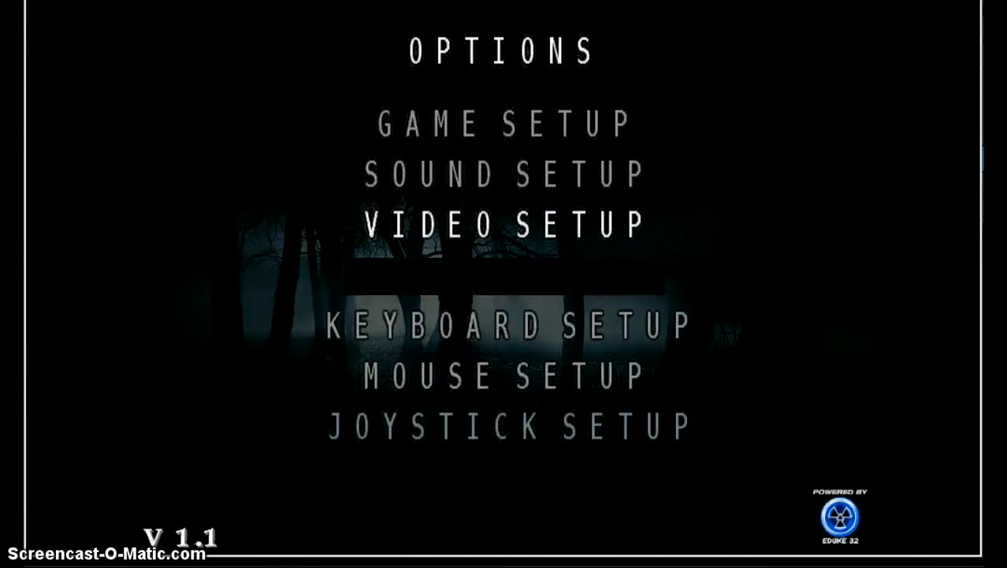
Leave the options menu and confirm abandoning the current game with Y.
{"action": "key", "text": "Escape"}
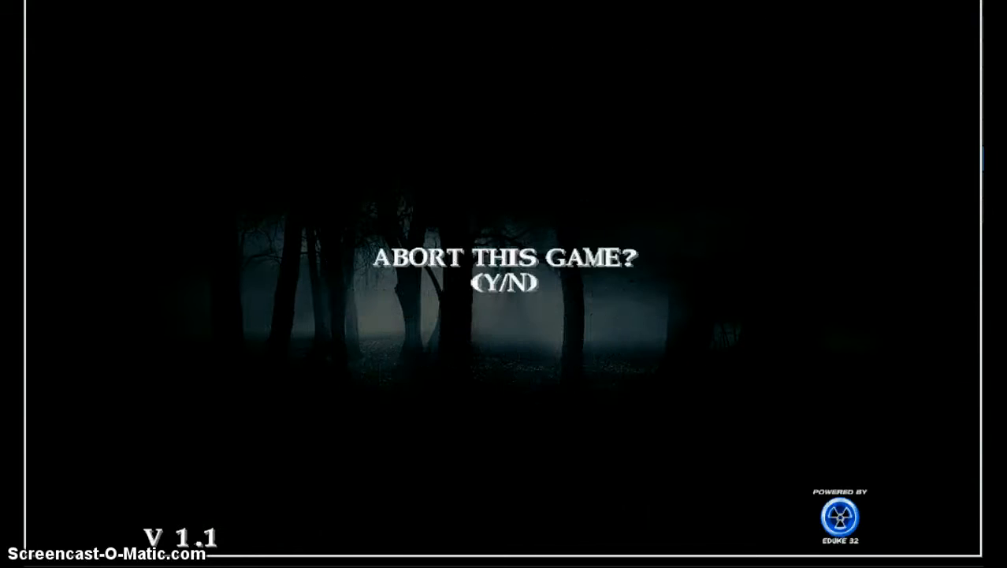
{"action": "left_click", "coordinate": [354, 454]}
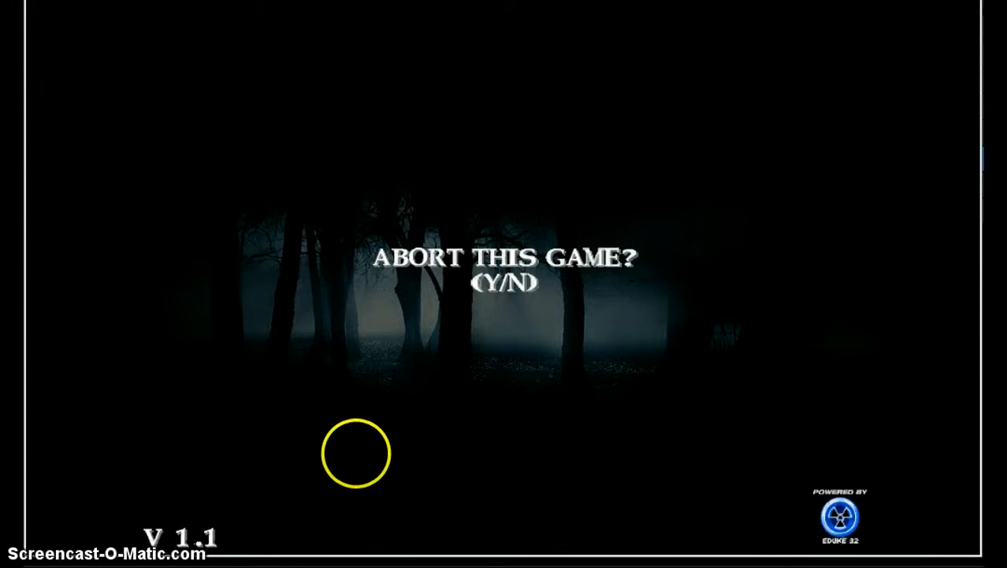
{"action": "key", "text": "y"}
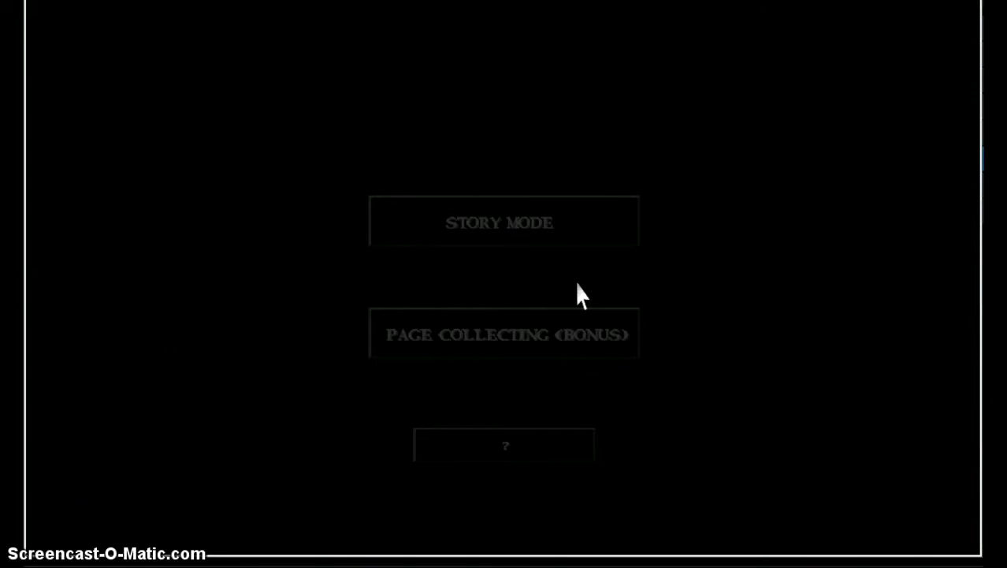
{"action": "mouse_move", "coordinate": [424, 297]}
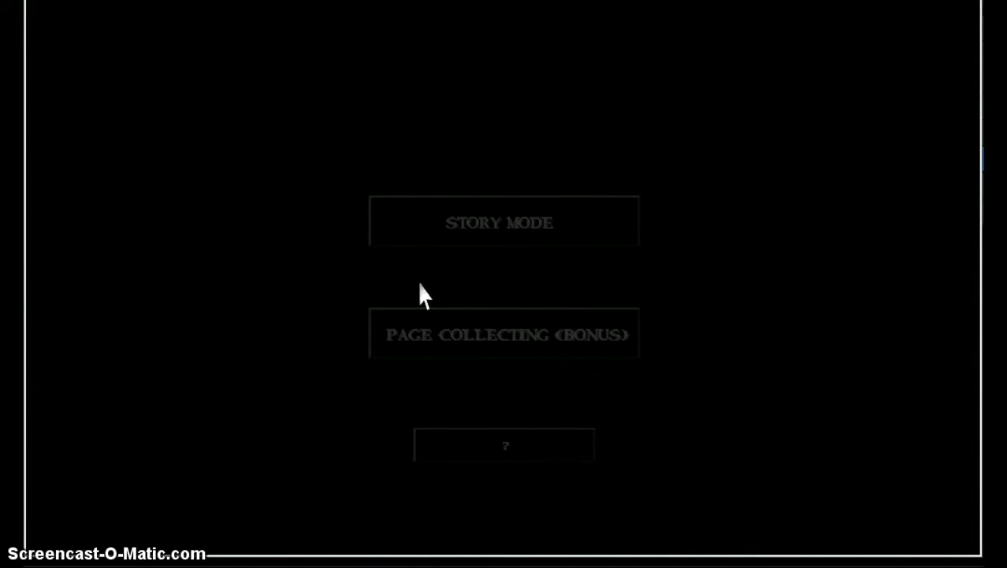
{"action": "mouse_move", "coordinate": [528, 296]}
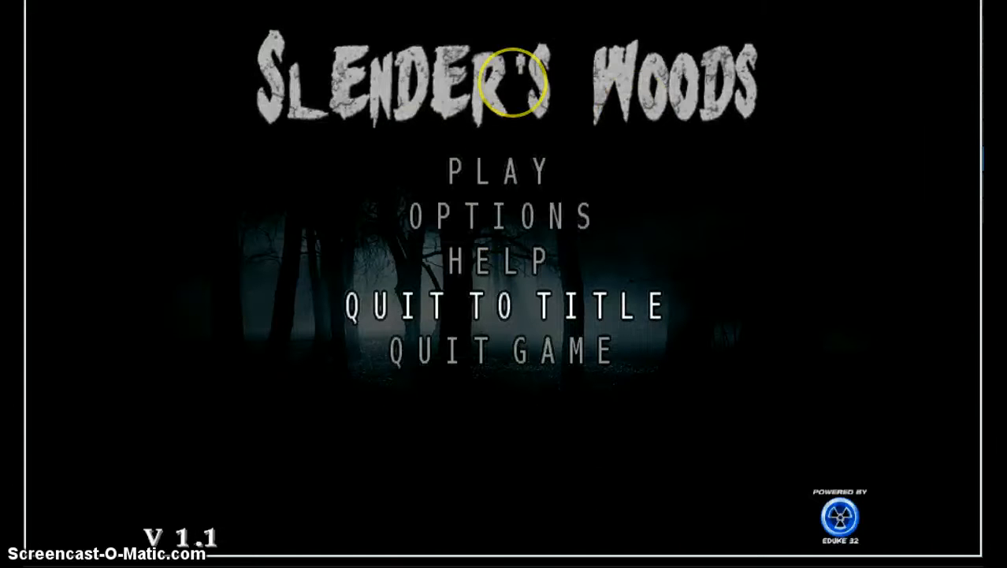
Choose QUIT TO TITLE and confirm with Y to reach the main title menu.
{"action": "left_click", "coordinate": [501, 306]}
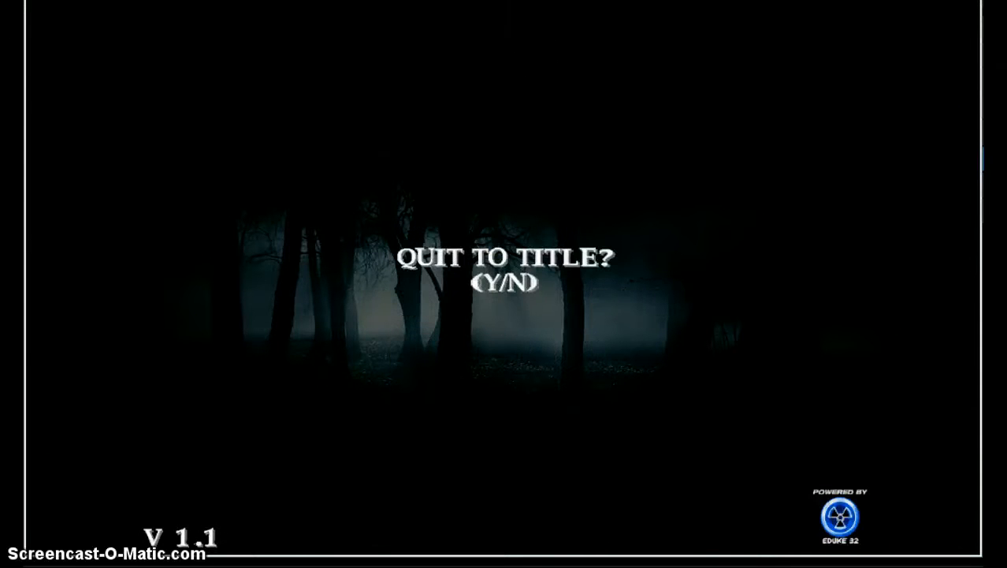
{"action": "key", "text": "y"}
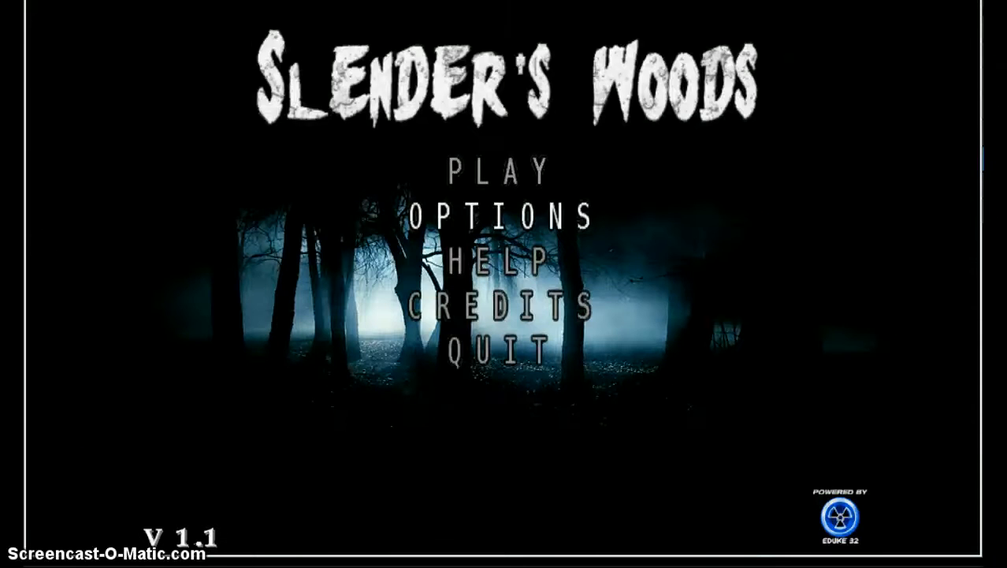
Quit, relaunch Slender's Woods from the EDuke32 launcher and start playing from the main menu.
{"action": "left_click", "coordinate": [501, 167]}
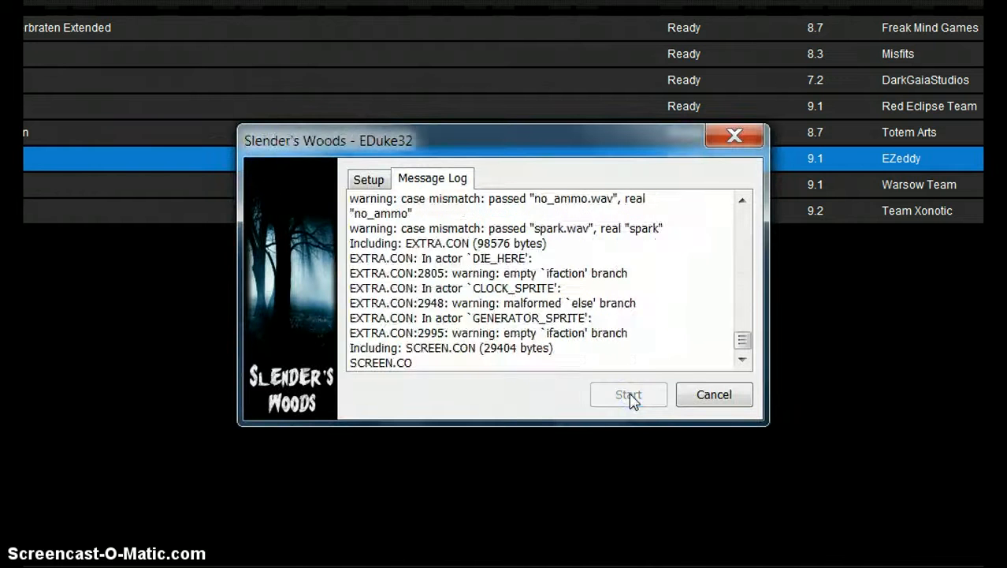
{"action": "left_click", "coordinate": [628, 394]}
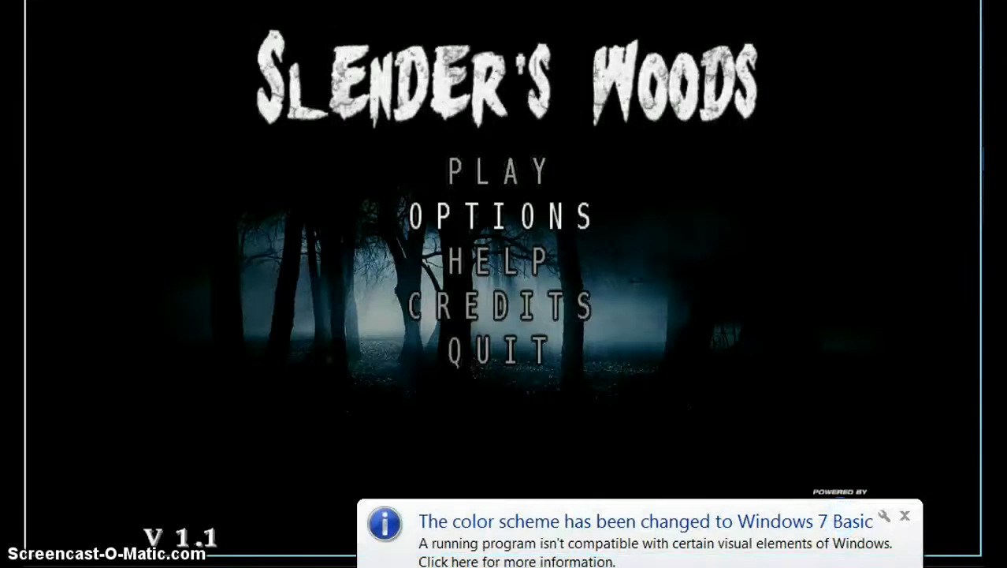
{"action": "left_click", "coordinate": [498, 169]}
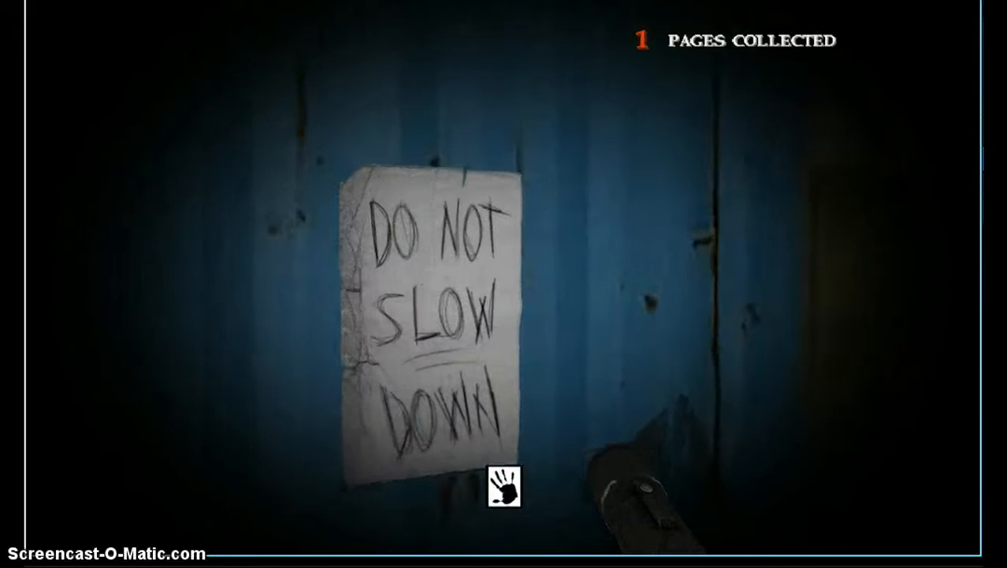
Put away the first page and continue through the woods to collect the second page.
{"action": "left_click", "coordinate": [495, 482]}
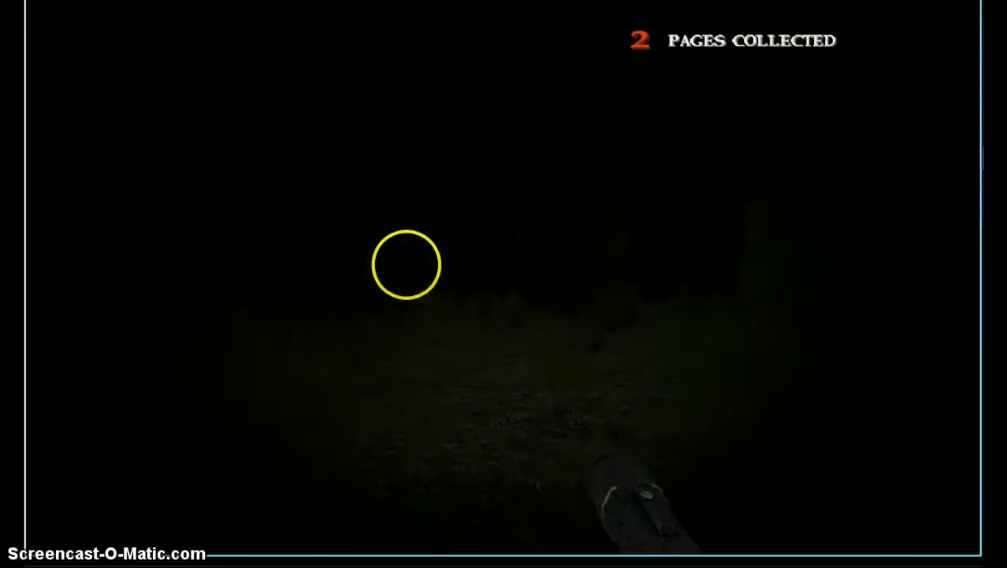
{"action": "mouse_move", "coordinate": [504, 284]}
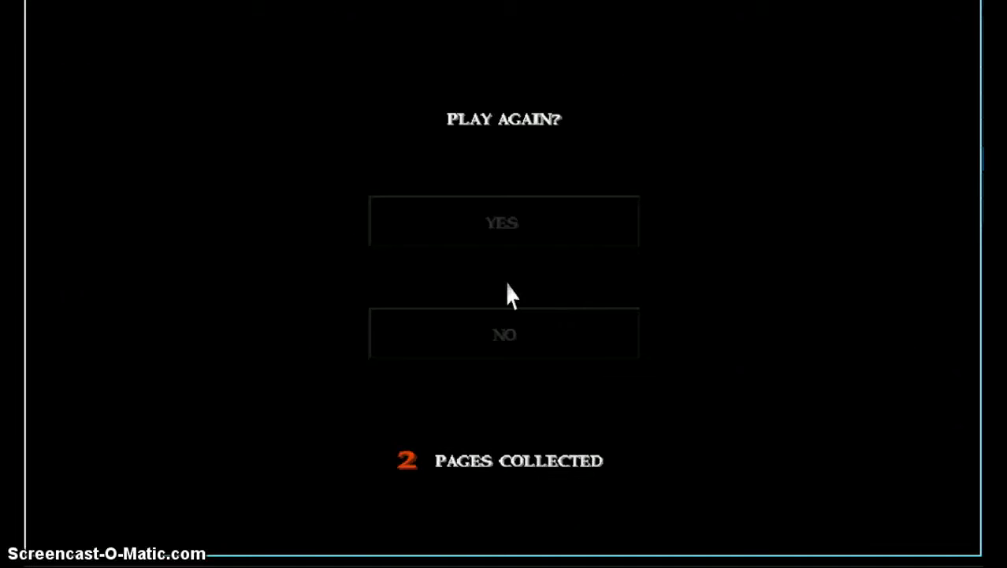
{"action": "mouse_move", "coordinate": [492, 350]}
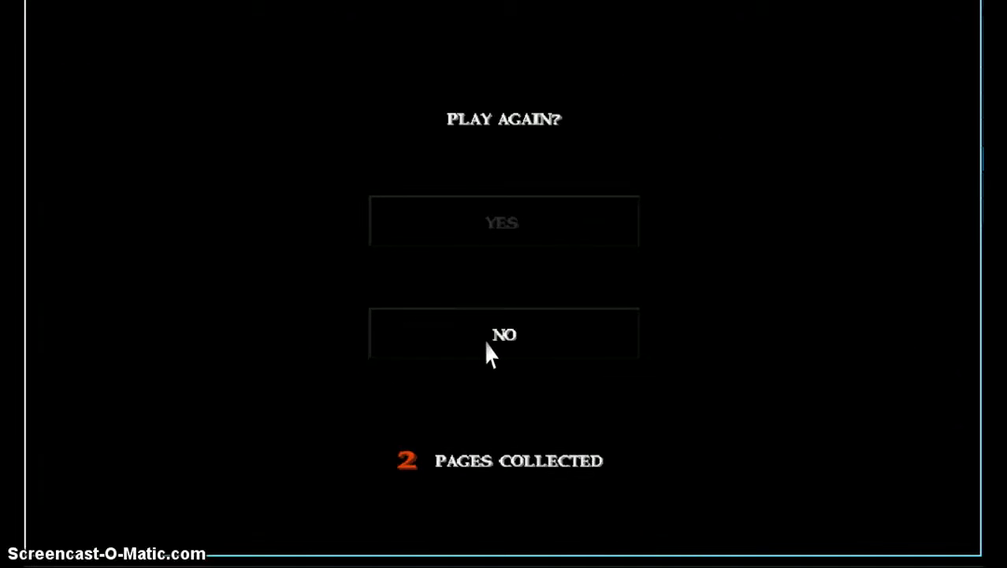
{"action": "mouse_move", "coordinate": [461, 347]}
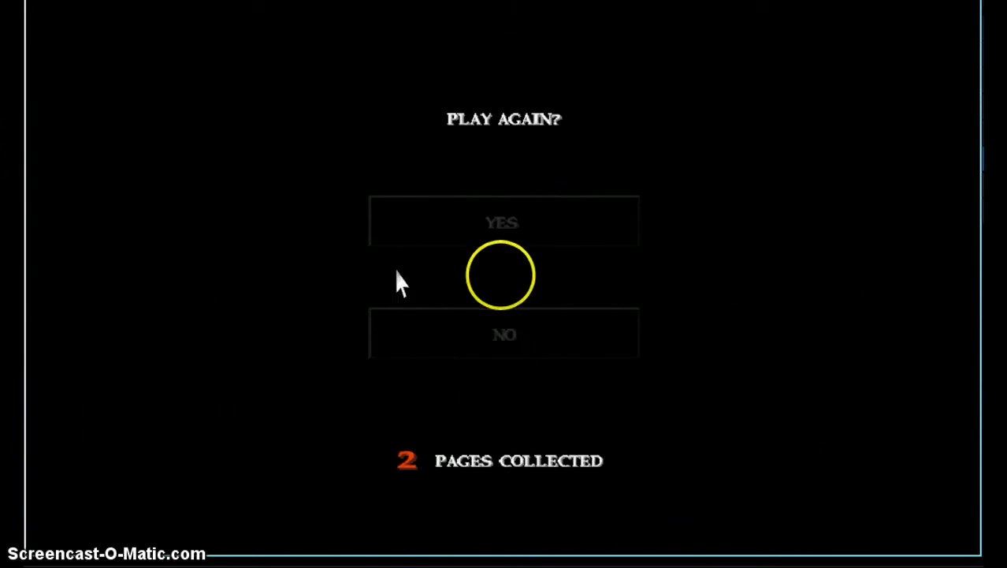
{"action": "mouse_move", "coordinate": [347, 292]}
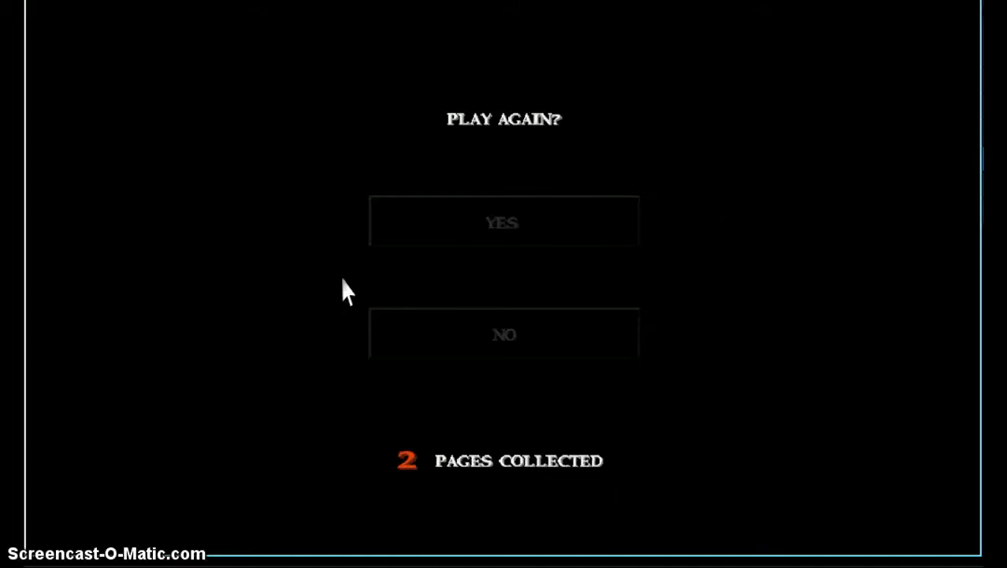
{"action": "mouse_move", "coordinate": [523, 325]}
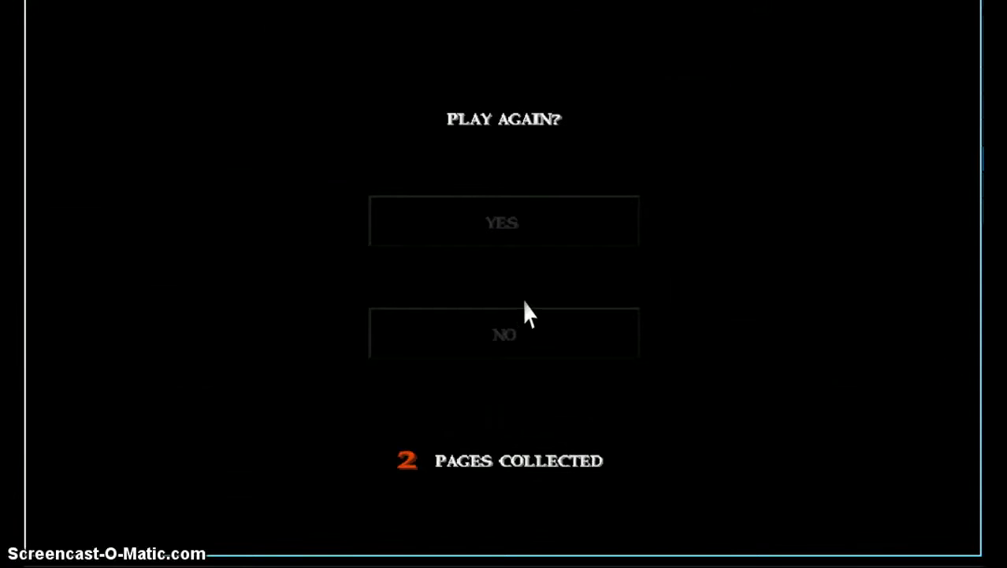
{"action": "mouse_move", "coordinate": [517, 261]}
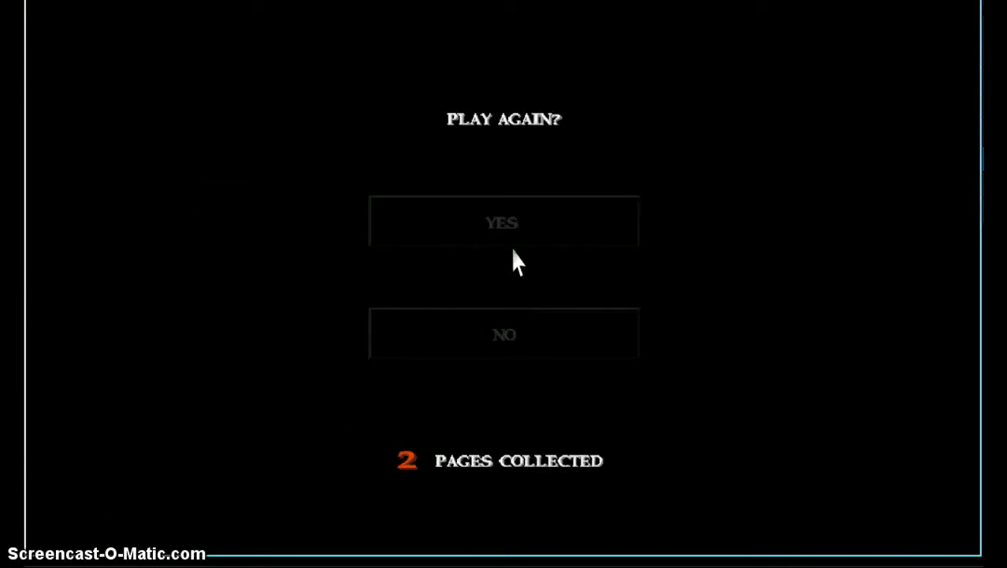
{"action": "mouse_move", "coordinate": [511, 260]}
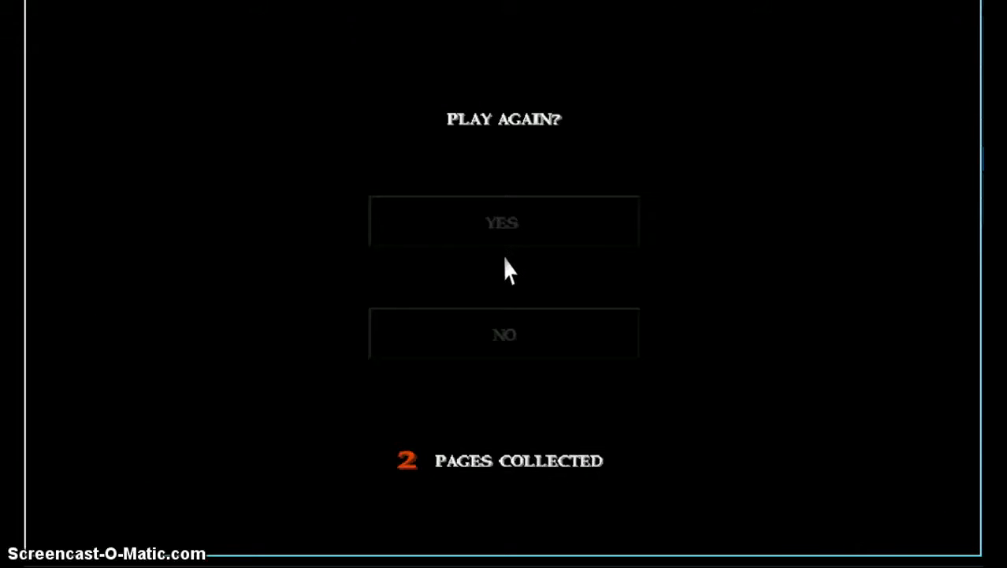
Answer YES on the PLAY AGAIN? screen after the run ends with 2 pages.
{"action": "left_click", "coordinate": [504, 221]}
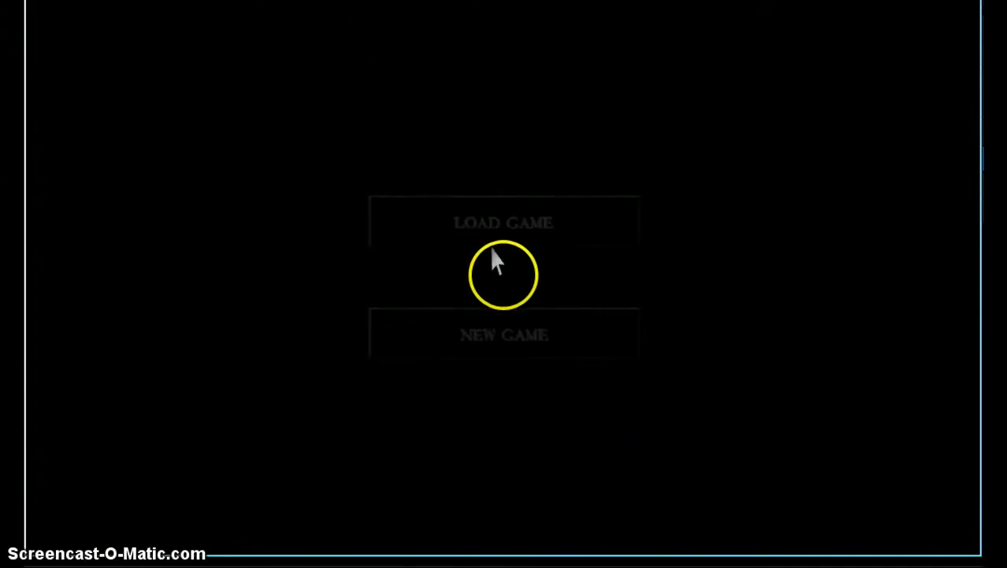
Choose NEW GAME and skip the opening story with E before walking to the house's front door.
{"action": "left_click", "coordinate": [504, 335]}
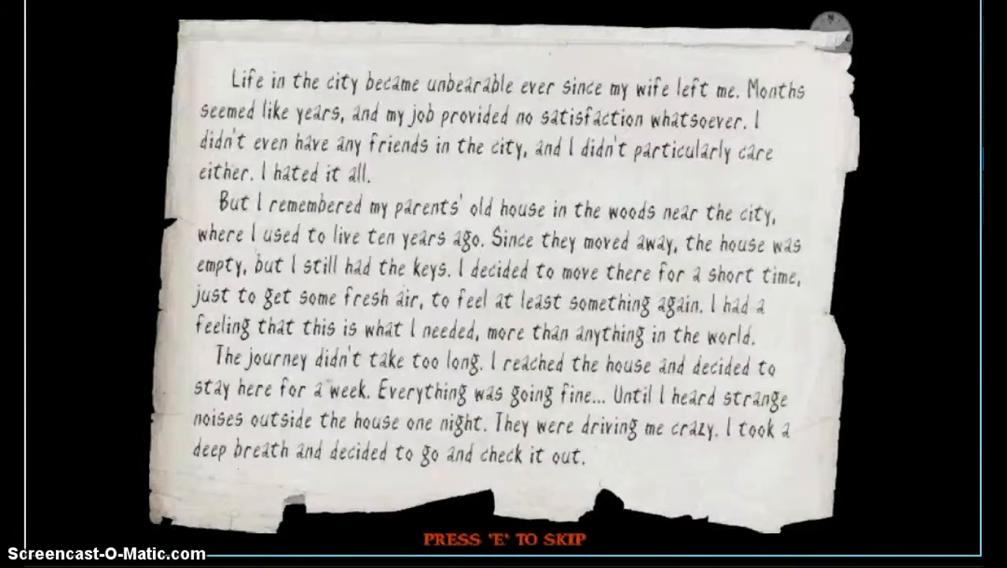
{"action": "key", "text": "e"}
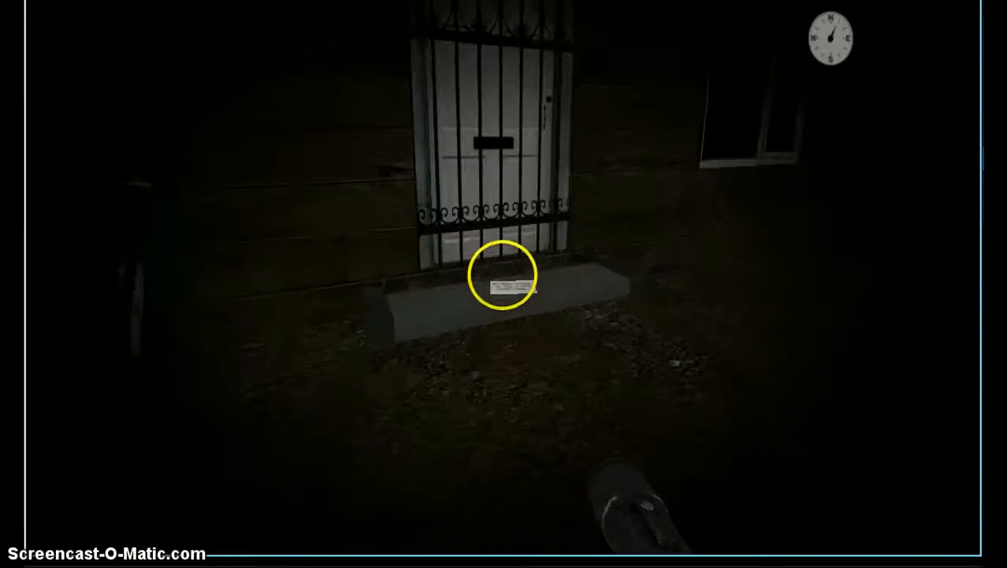
Pick up the doorstep note, read the paper on the desk and examine the wall's electrical box.
{"action": "left_click", "coordinate": [505, 285]}
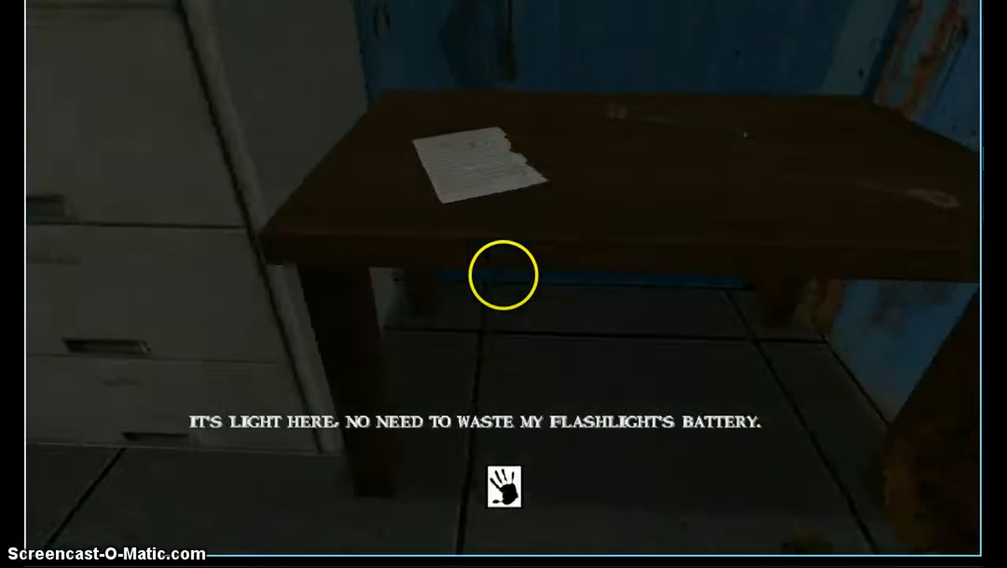
{"action": "left_click", "coordinate": [481, 166]}
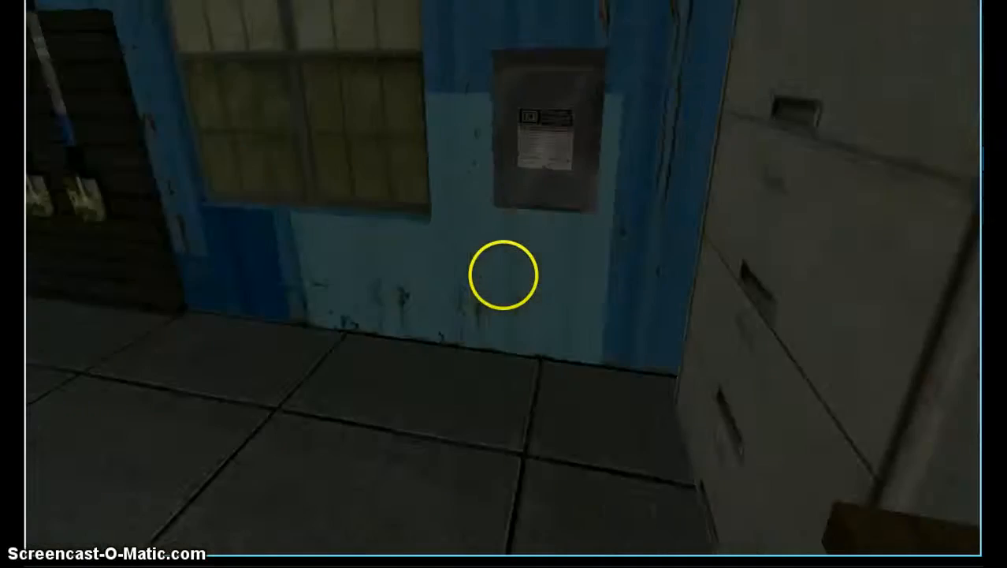
{"action": "left_click", "coordinate": [504, 275]}
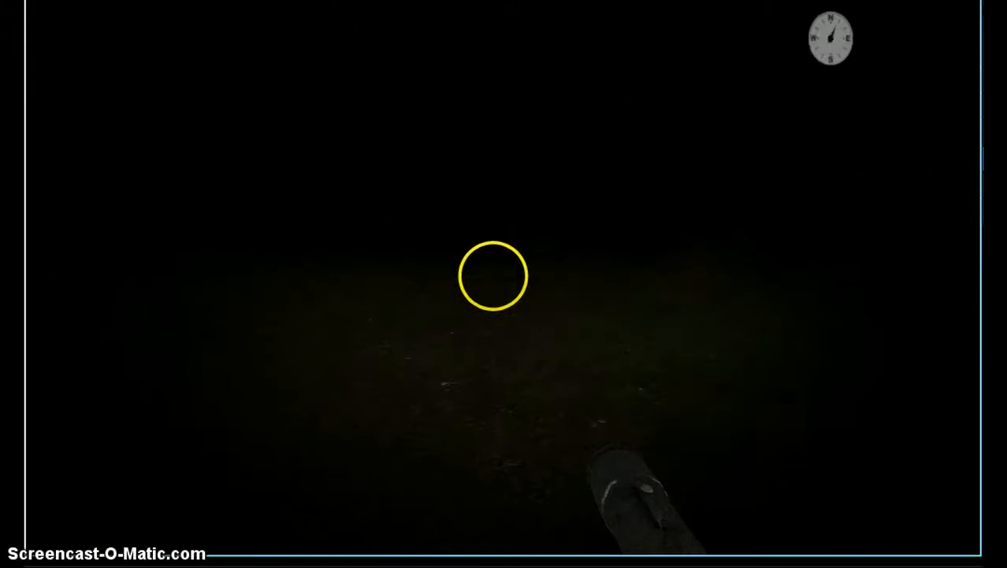
{"action": "mouse_move", "coordinate": [504, 284]}
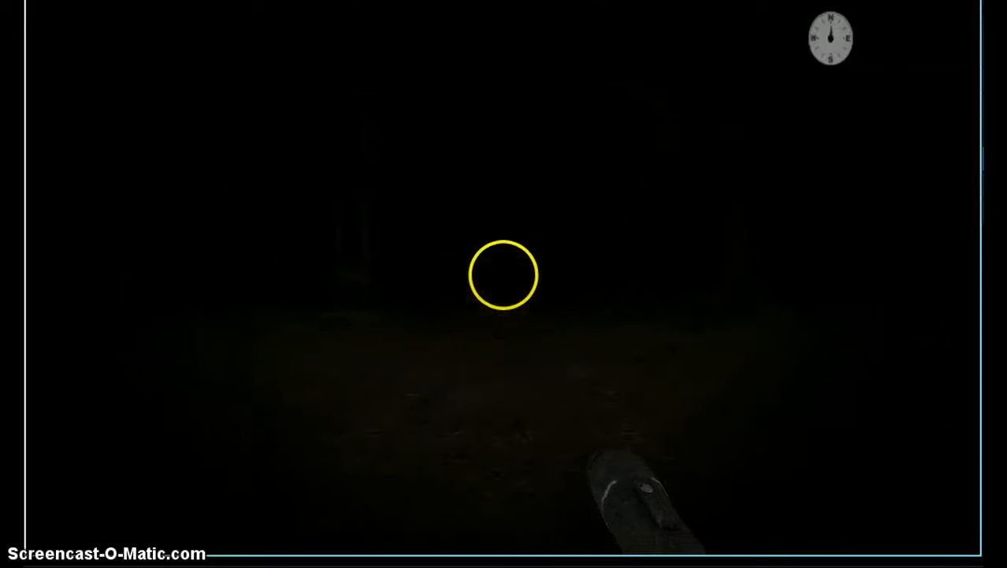
{"action": "mouse_move", "coordinate": [505, 283]}
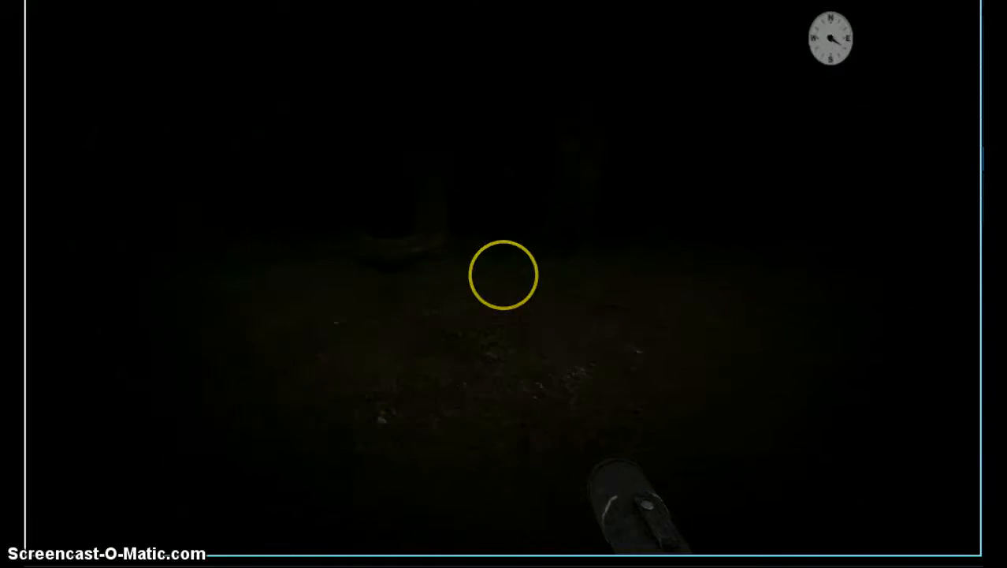
{"action": "mouse_move", "coordinate": [504, 275]}
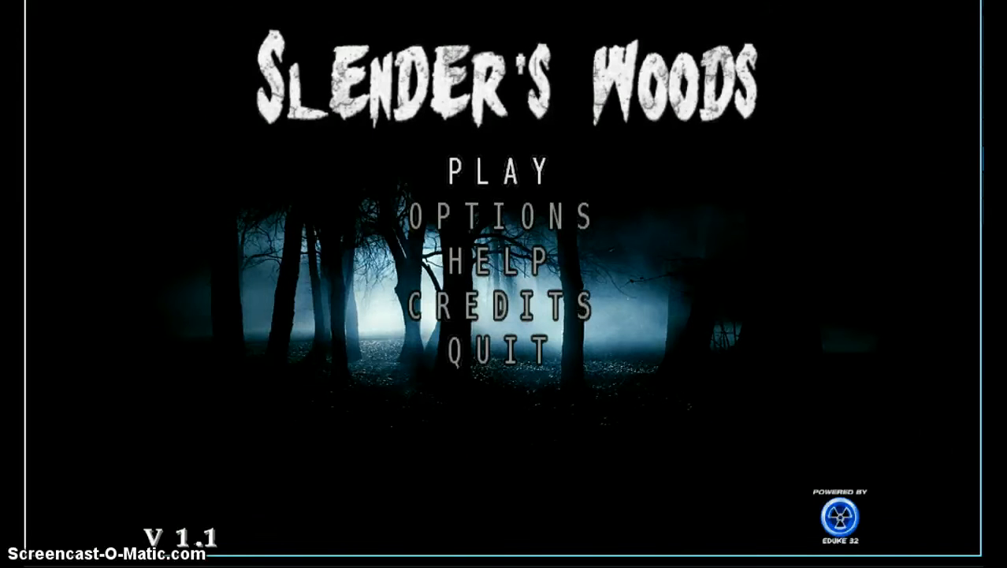
Choose QUIT on the title menu to bring up the Y/N quit confirmation.
{"action": "left_click", "coordinate": [496, 349]}
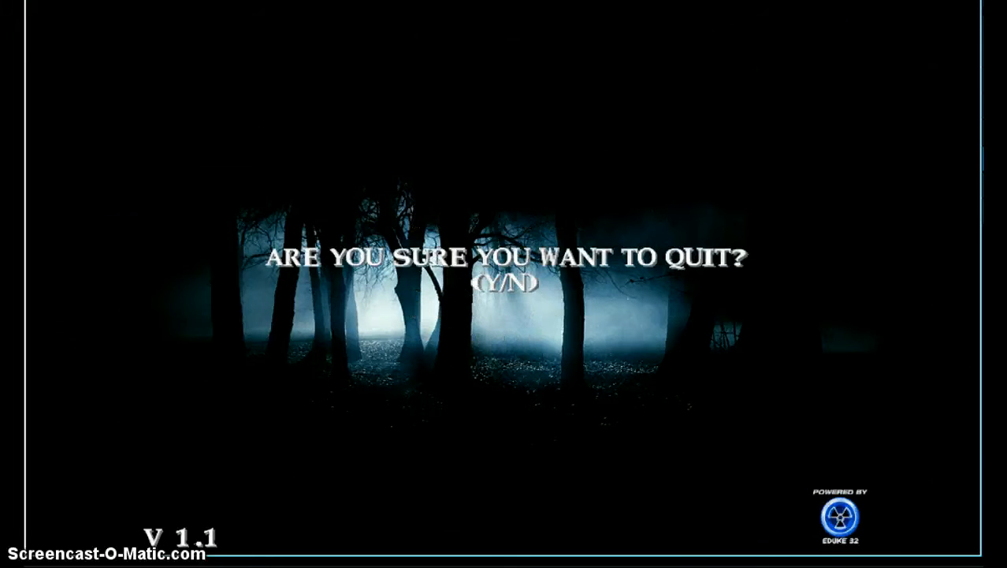